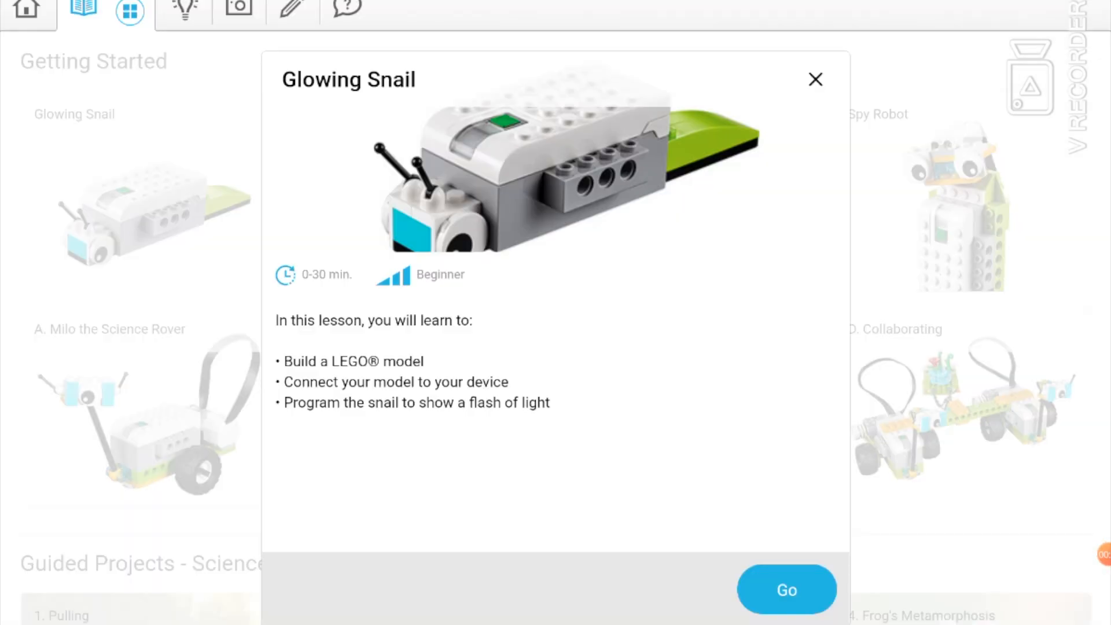
# Open the Glowing Snail lesson, step through its building instructions, and reach the Connect page.
pyautogui.click(786, 590)
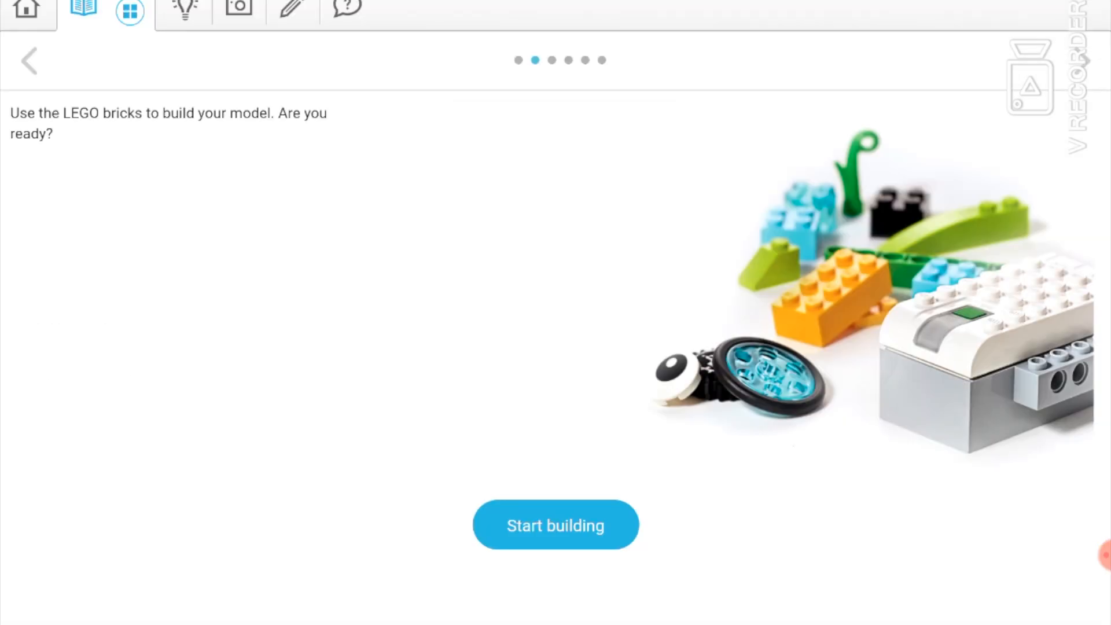
pyautogui.click(555, 525)
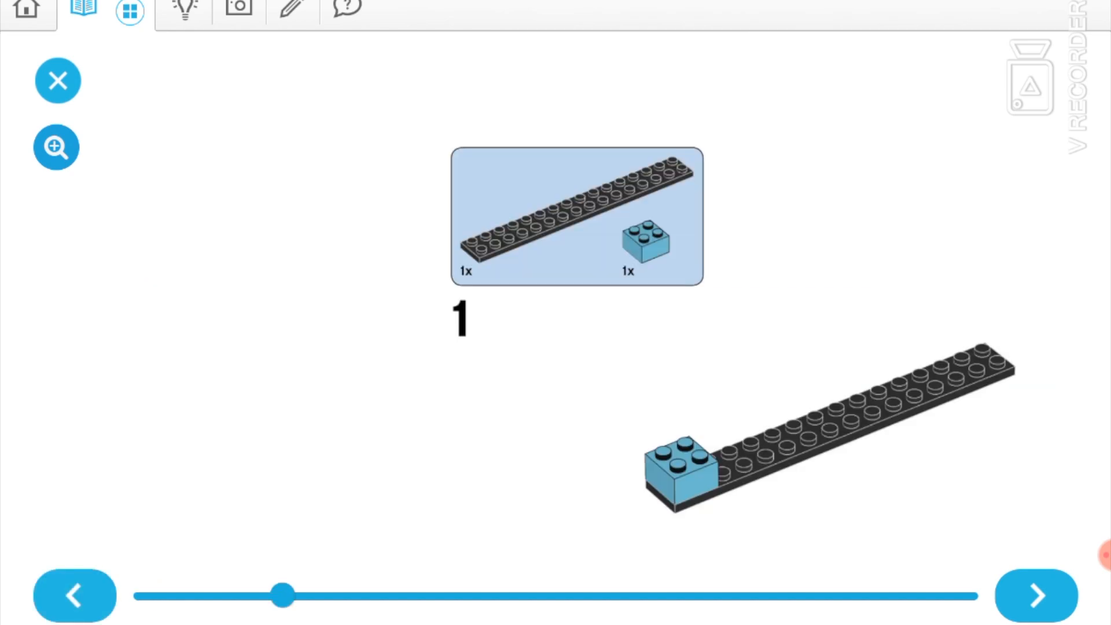
pyautogui.click(1036, 595)
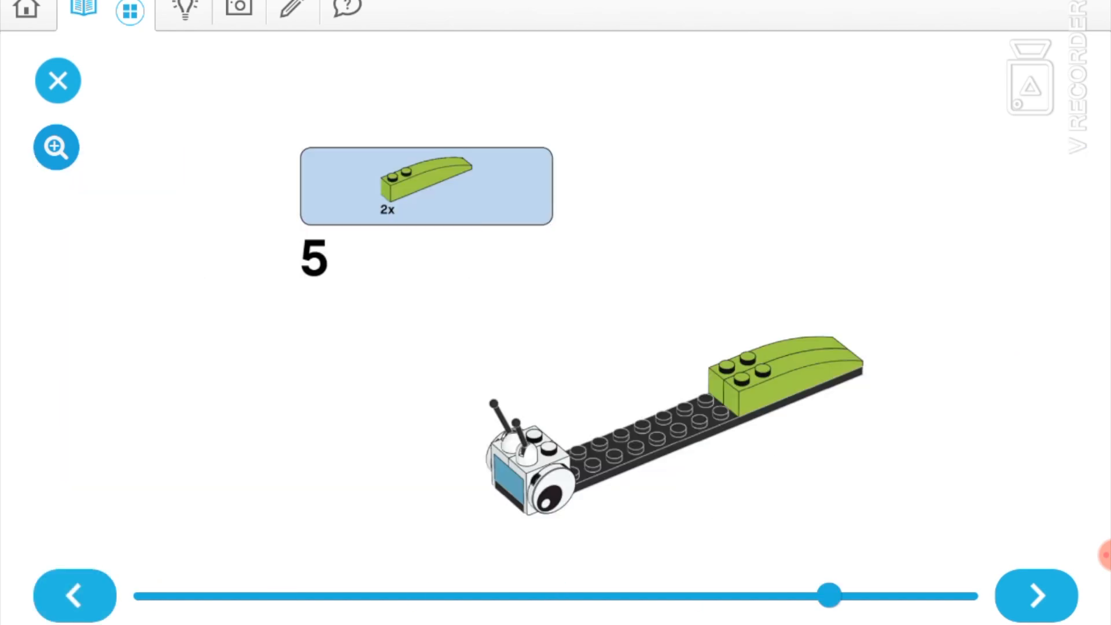
pyautogui.click(1036, 595)
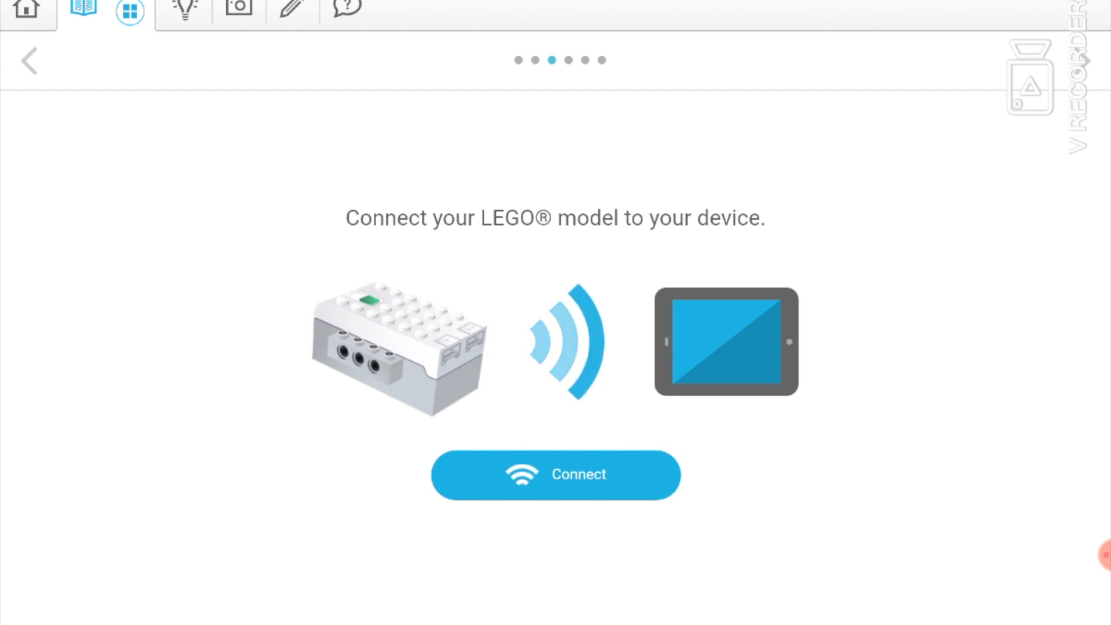
# Connect the snail's Smarthub by choosing it in the Choose Smarthub panel.
pyautogui.click(556, 474)
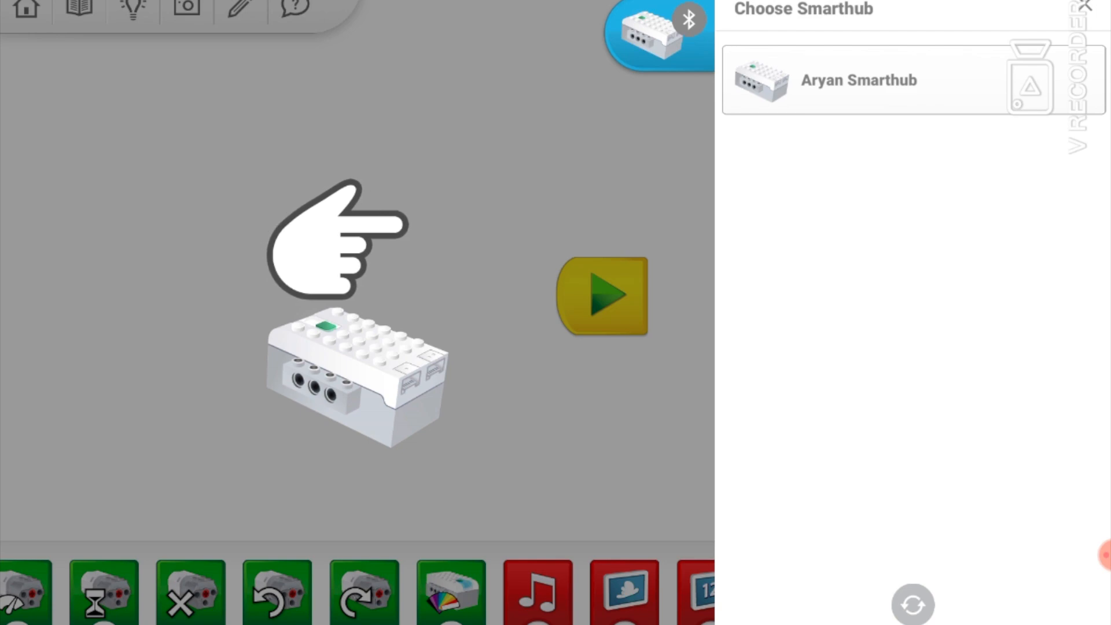
pyautogui.click(878, 79)
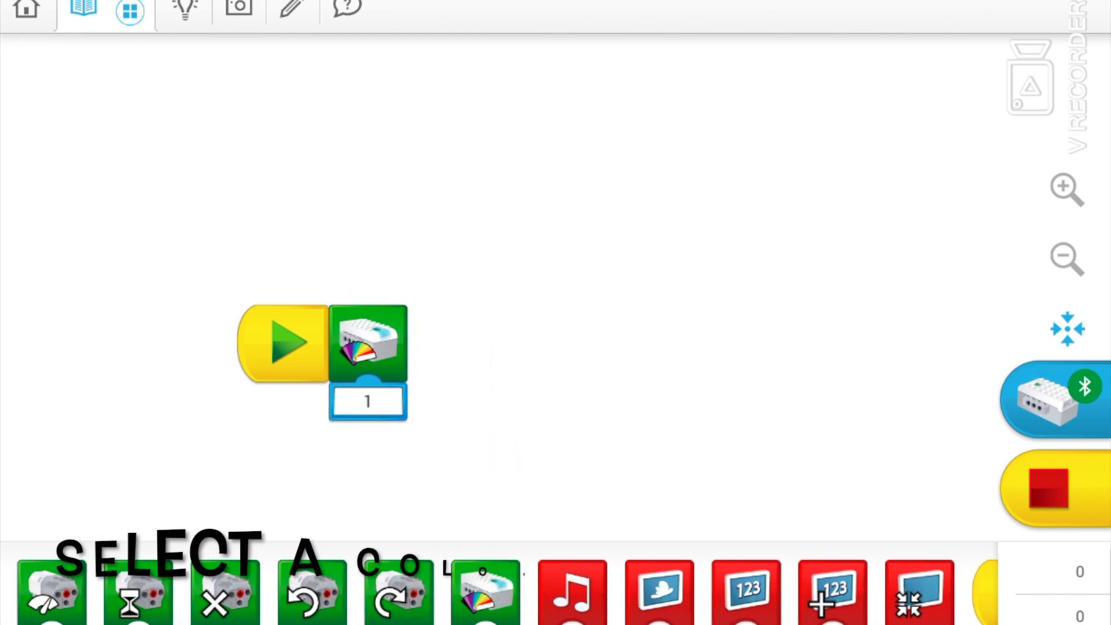
# Wrap the hub light block in a Repeat loop after the start block and set its colour to 5.
pyautogui.hscroll(3)
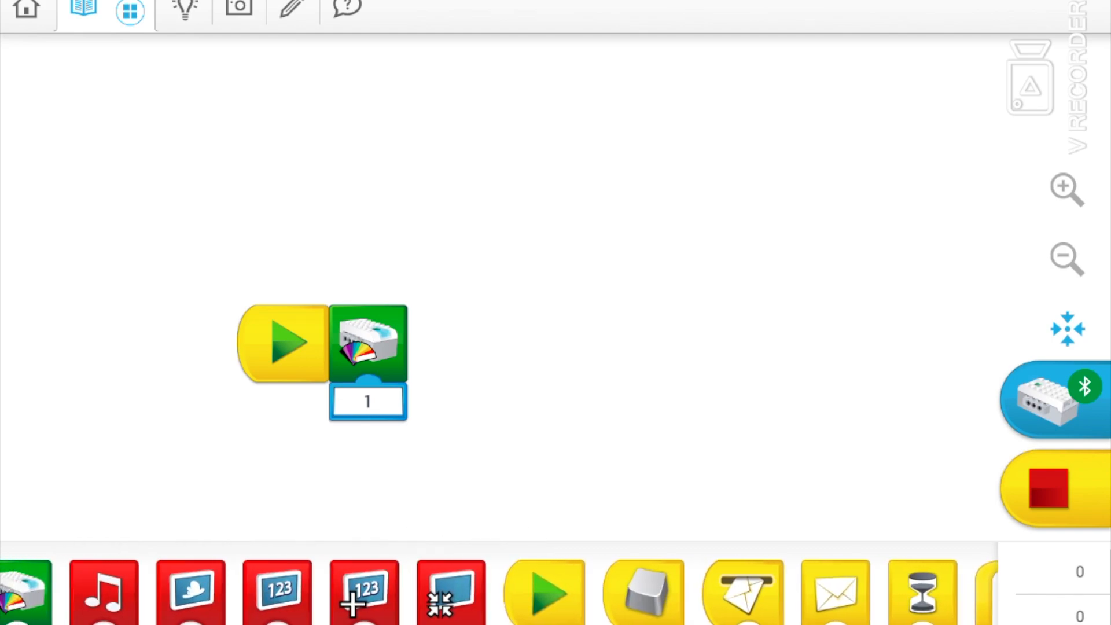
pyautogui.click(366, 402)
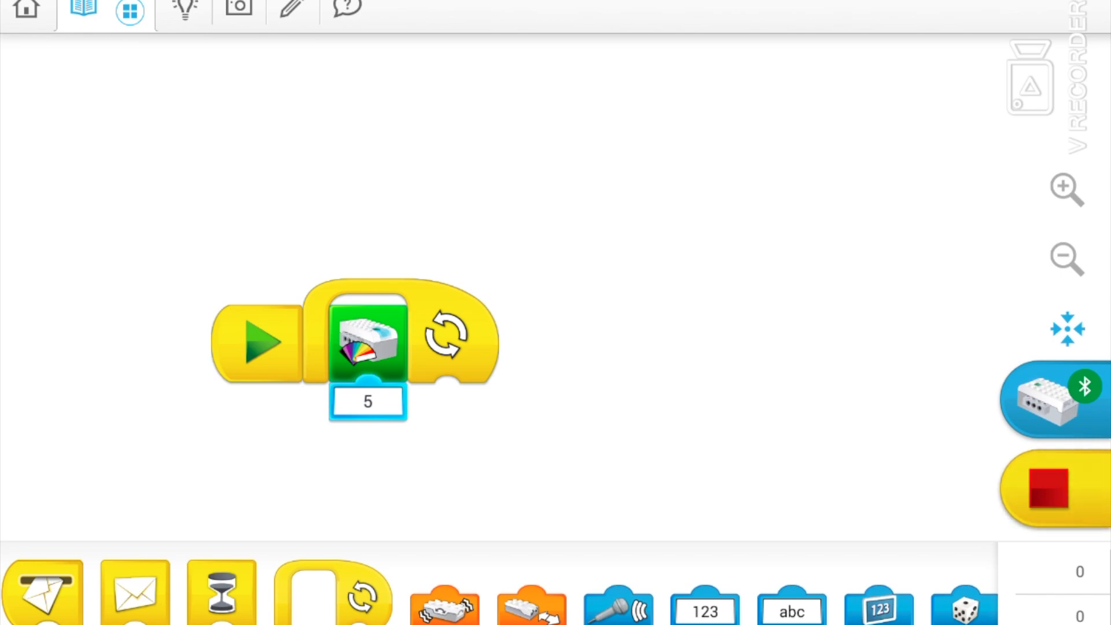
# Add two more hub light blocks to the loop, setting the second to colour 9 (red).
pyautogui.hscroll(3)
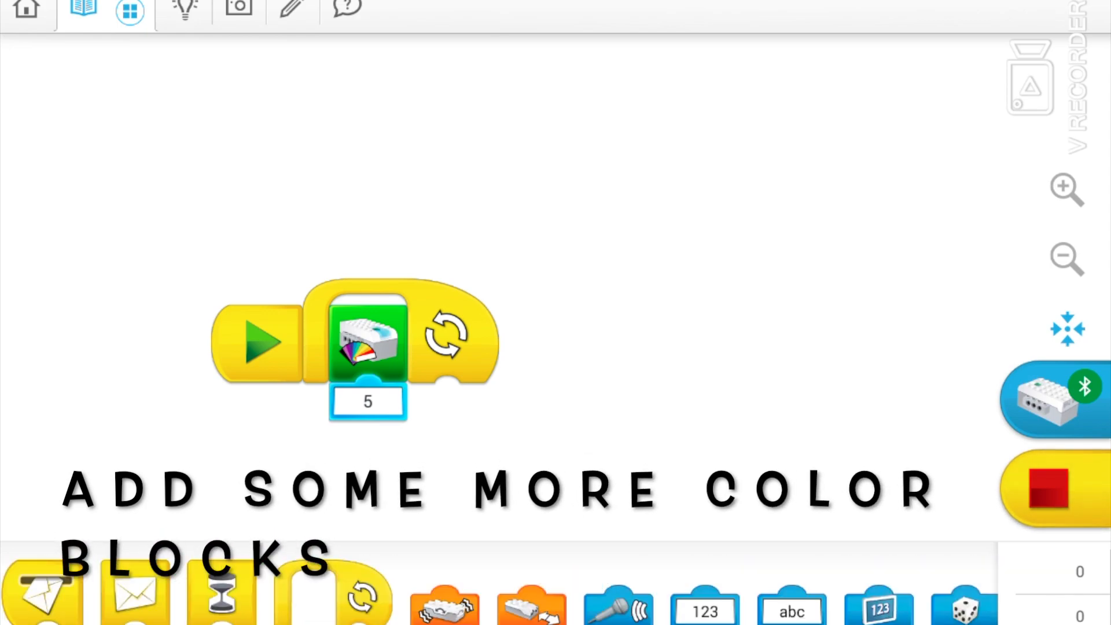
pyautogui.hscroll(-3)
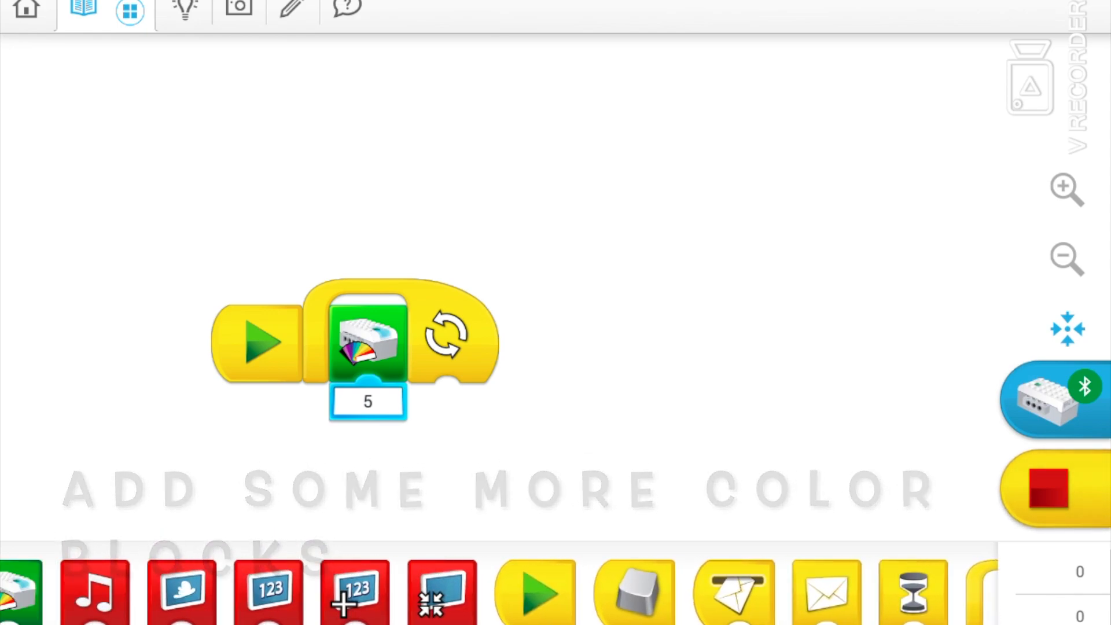
pyautogui.hscroll(-3)
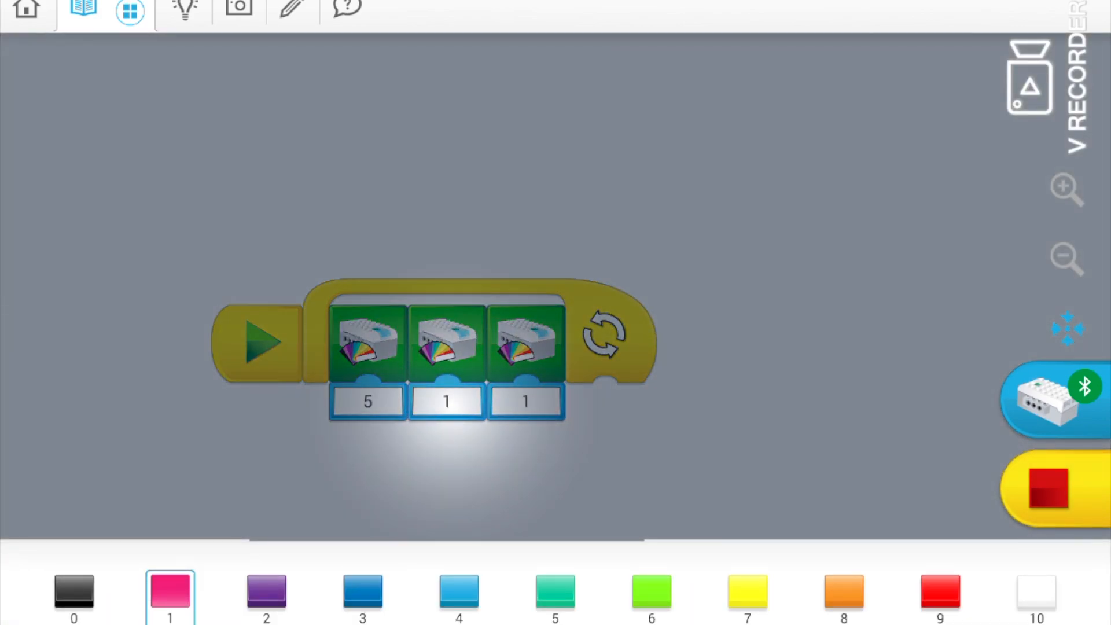
pyautogui.click(938, 592)
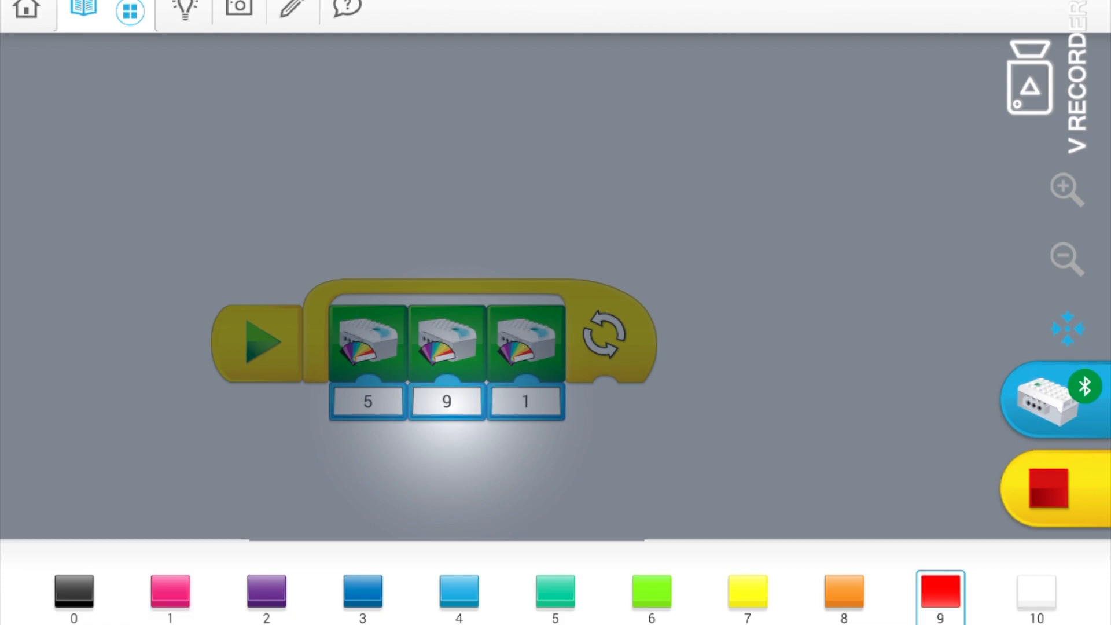